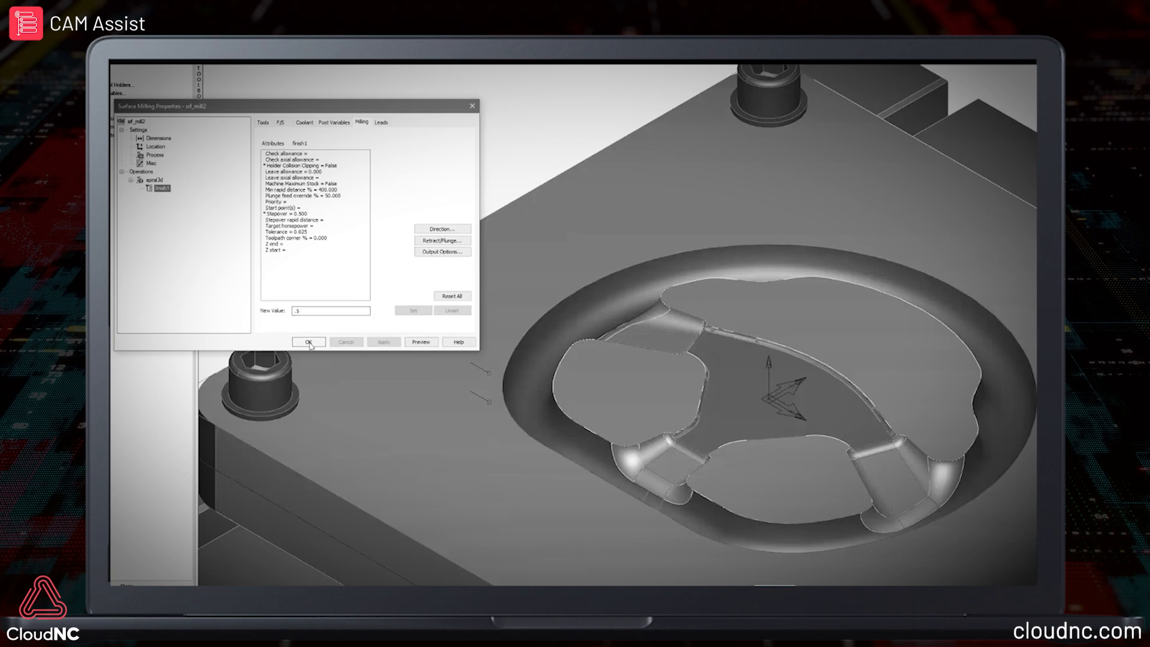
# - Confirm the surface milling properties, opening the finishing and roughing strategy selection
pyautogui.click(308, 341)
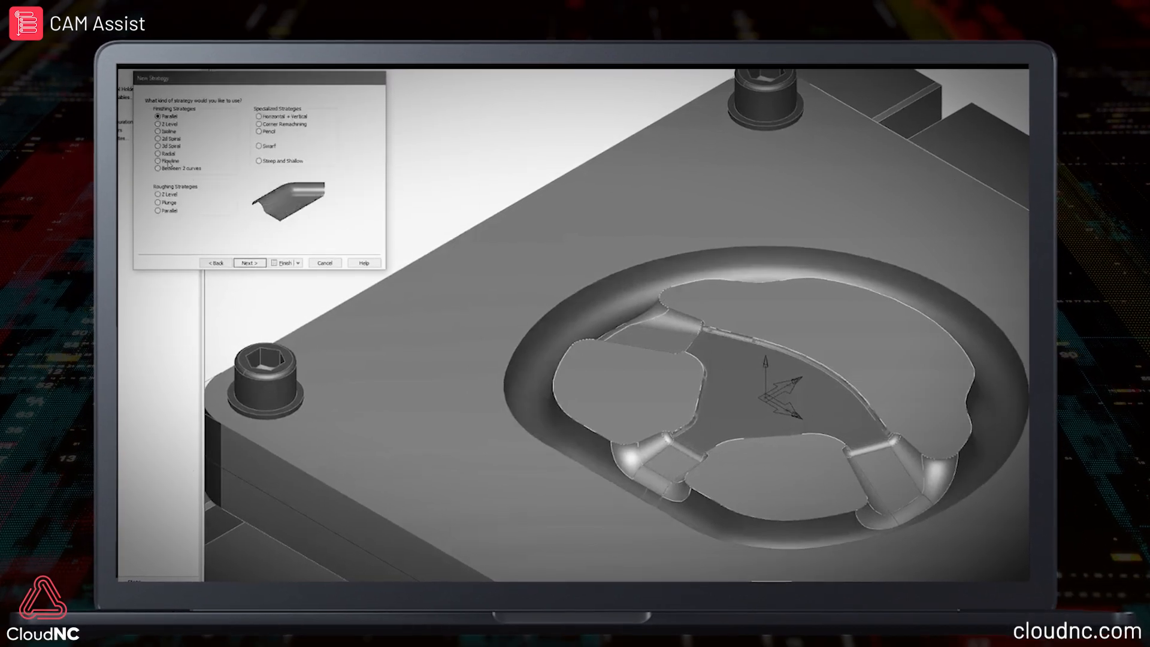